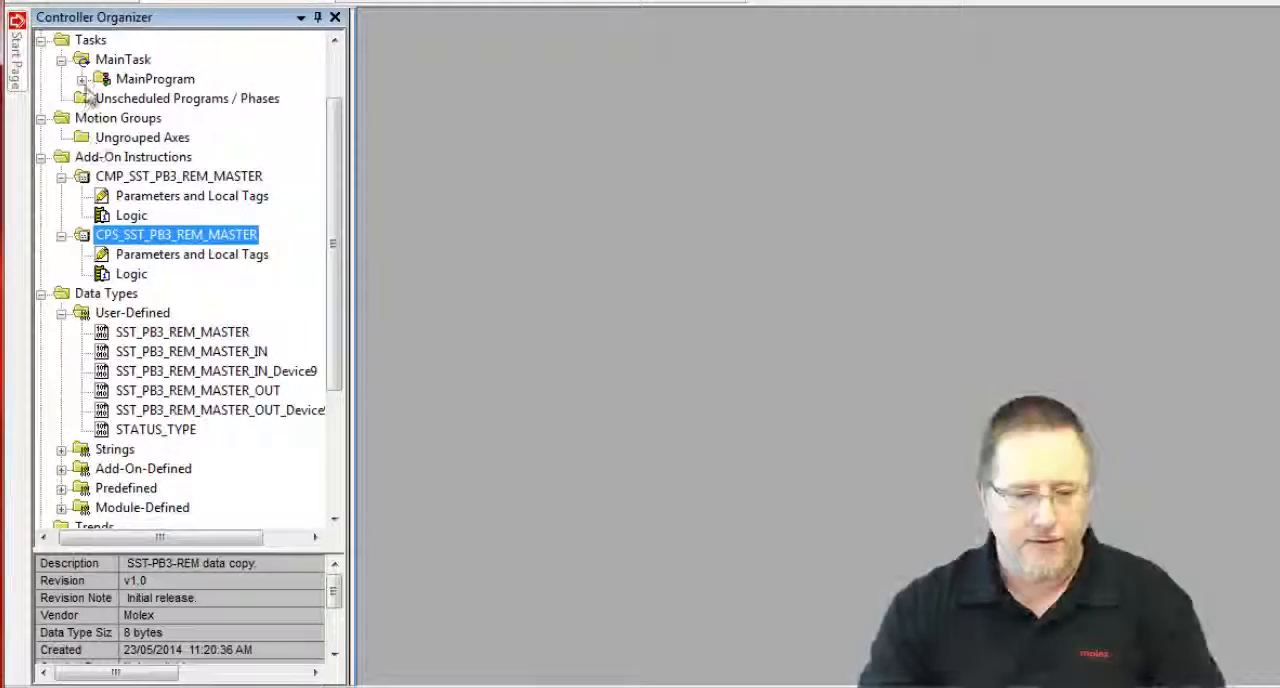
- Expand MainProgram and bring up the MainRoutine ladder logic for editing
left_click(82, 78)
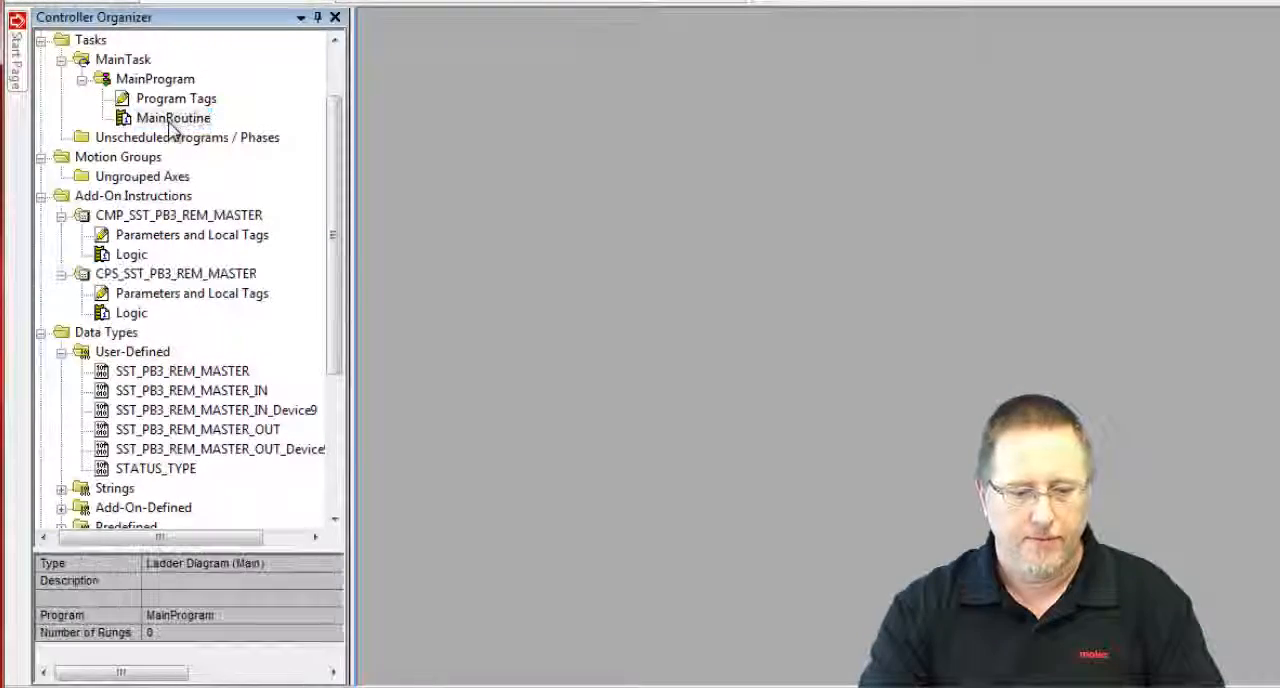
double_click(172, 116)
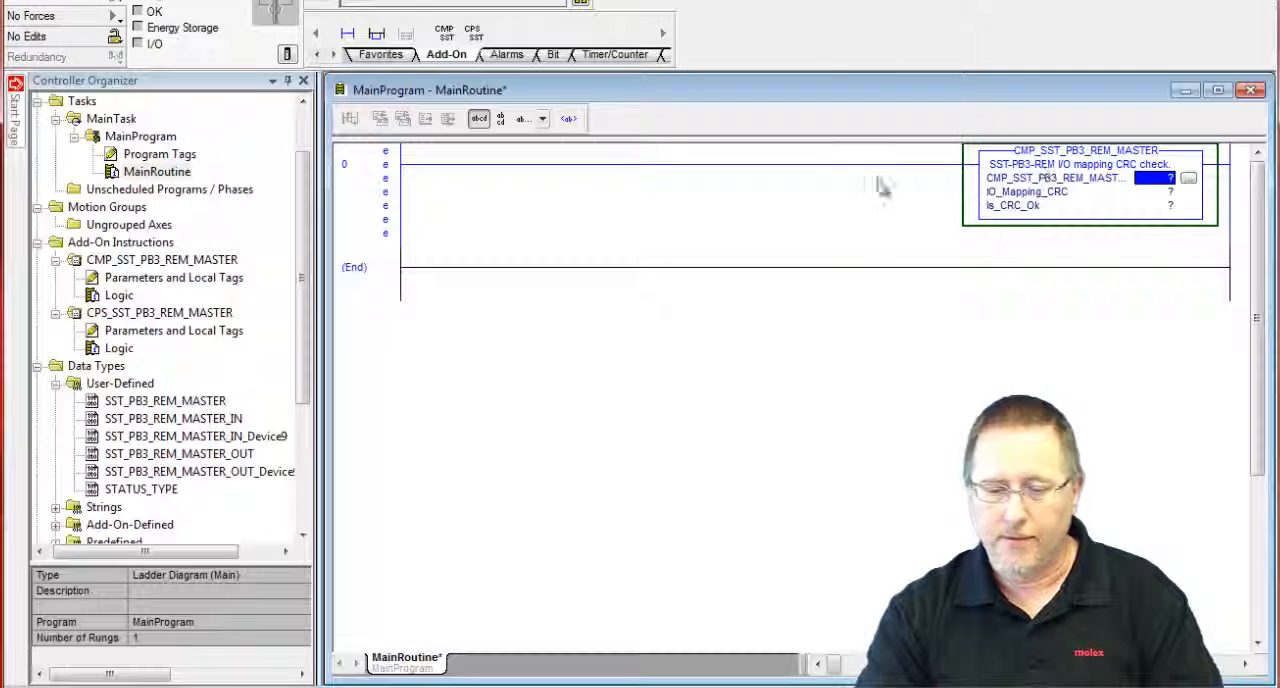
mouse_move(880, 196)
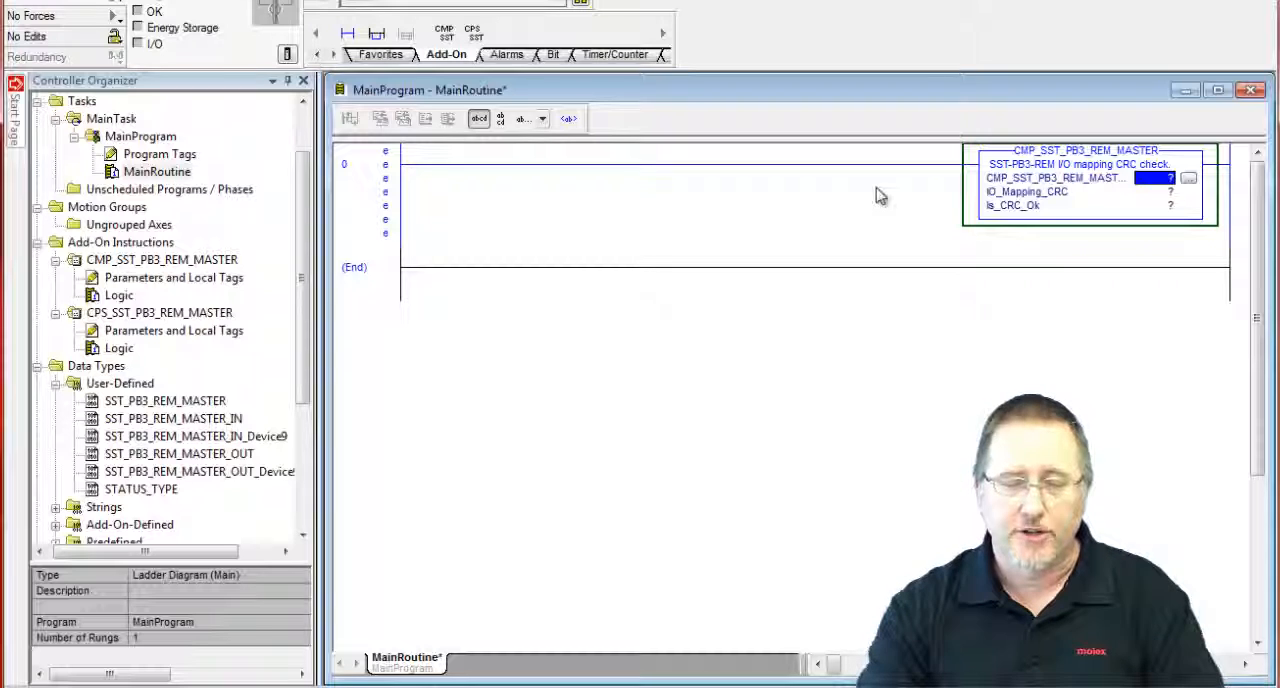
mouse_move(896, 200)
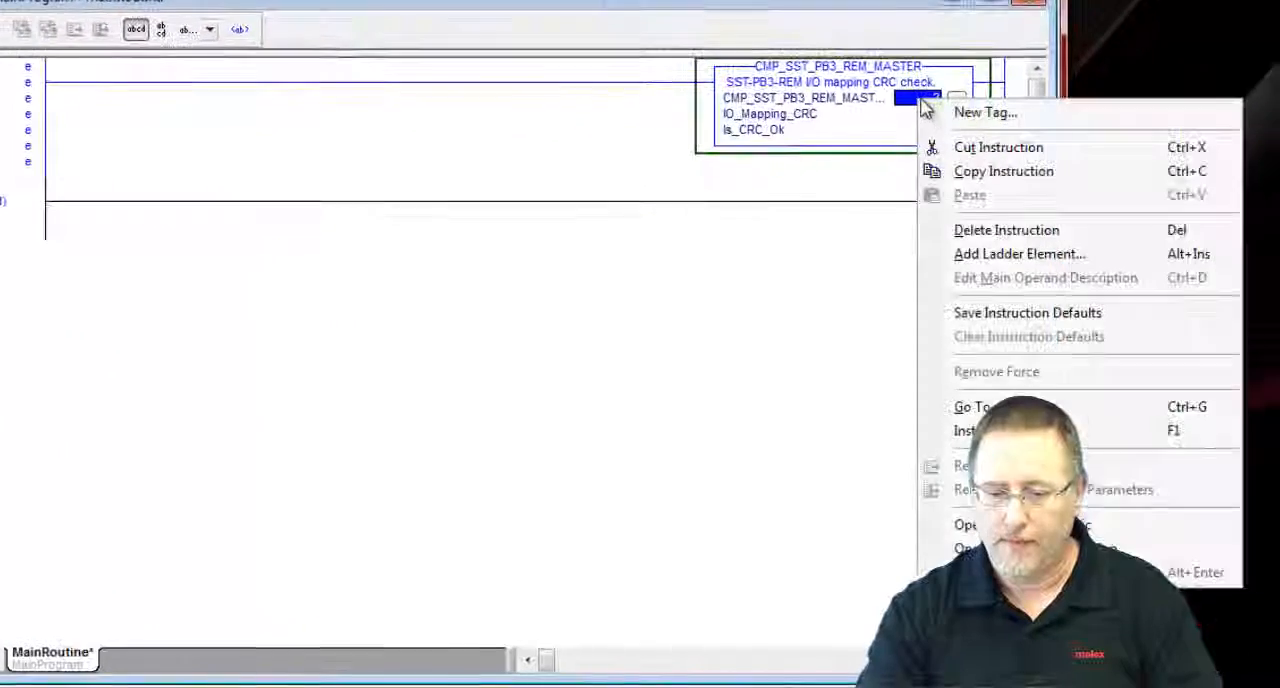
- Create the PB3_REM_CMP tag for the instruction's first operand
left_click(984, 112)
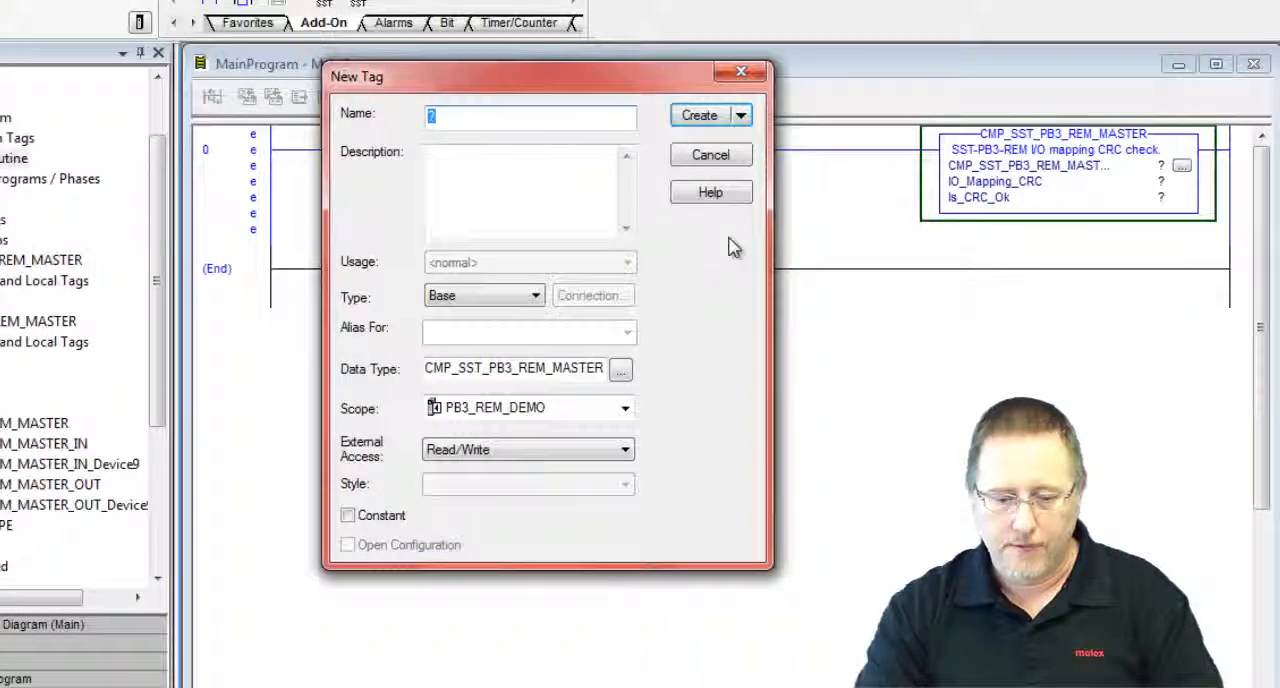
mouse_move(472, 110)
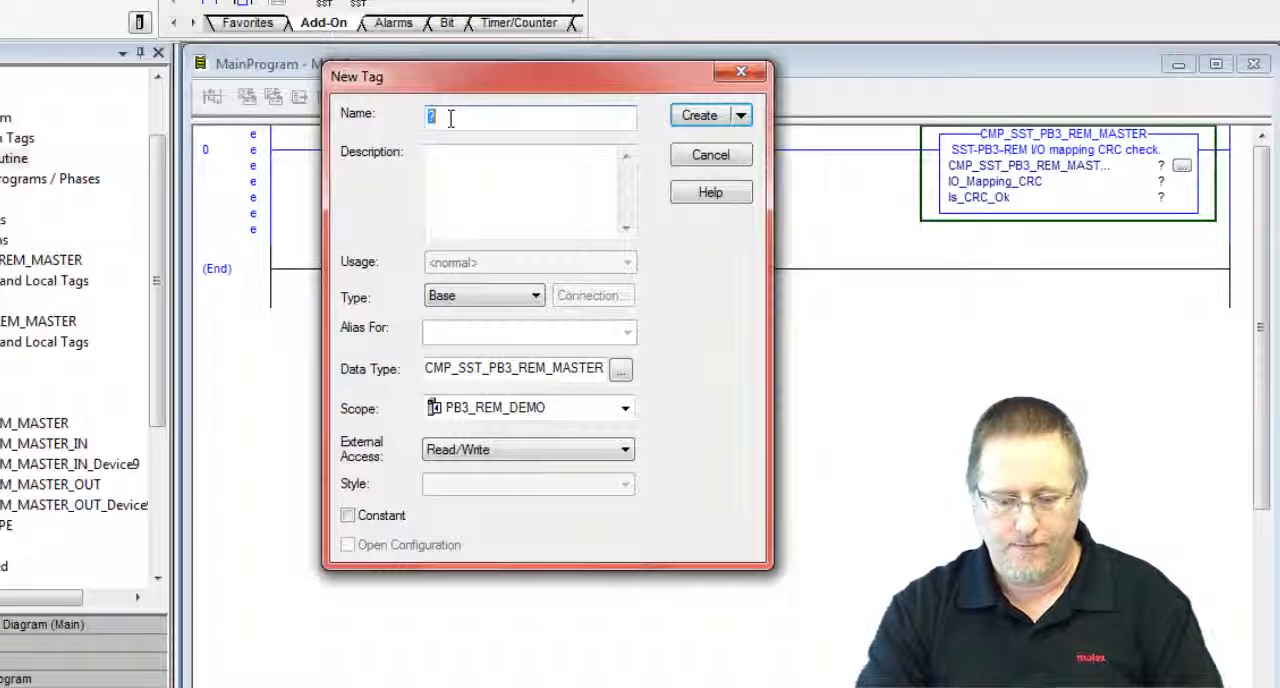
type("PB3_REM_")
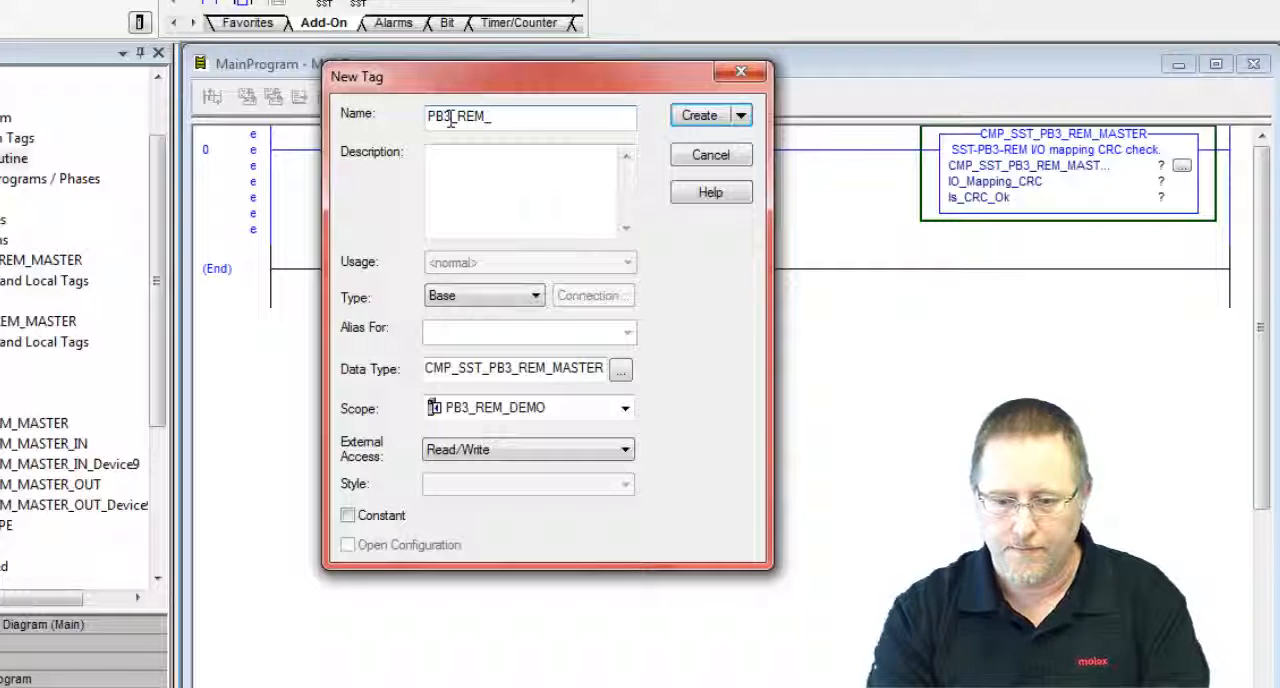
type("CMP")
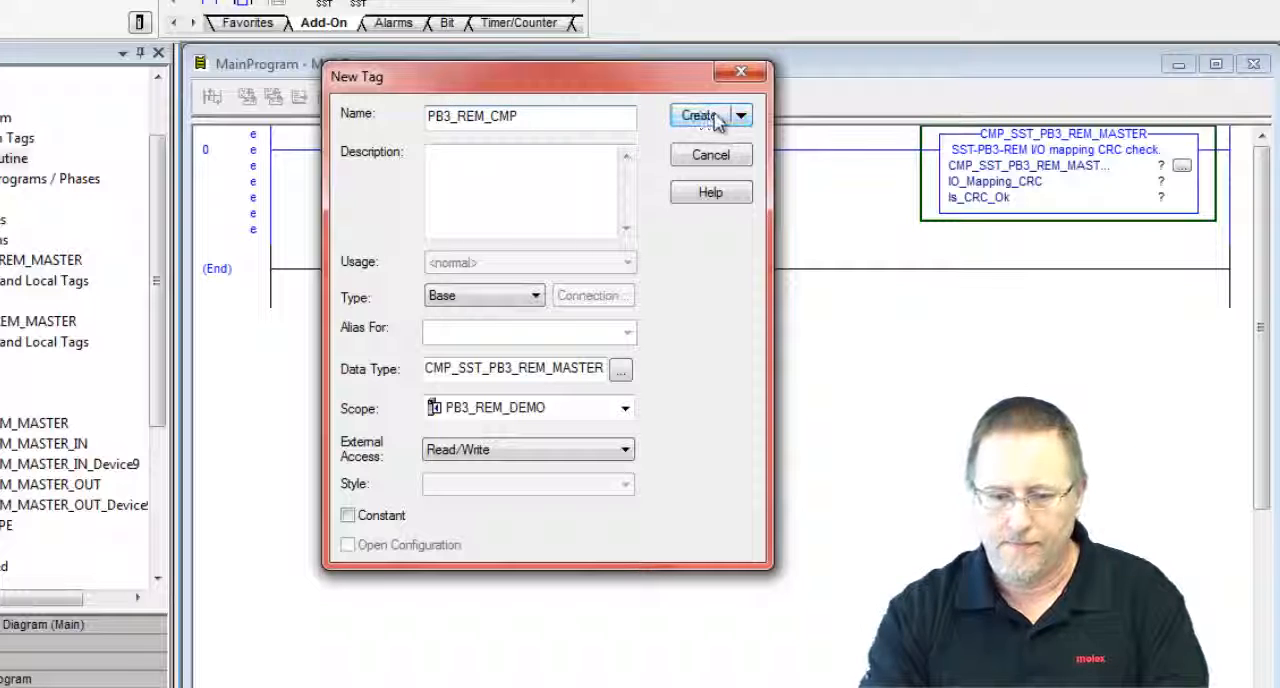
left_click(698, 116)
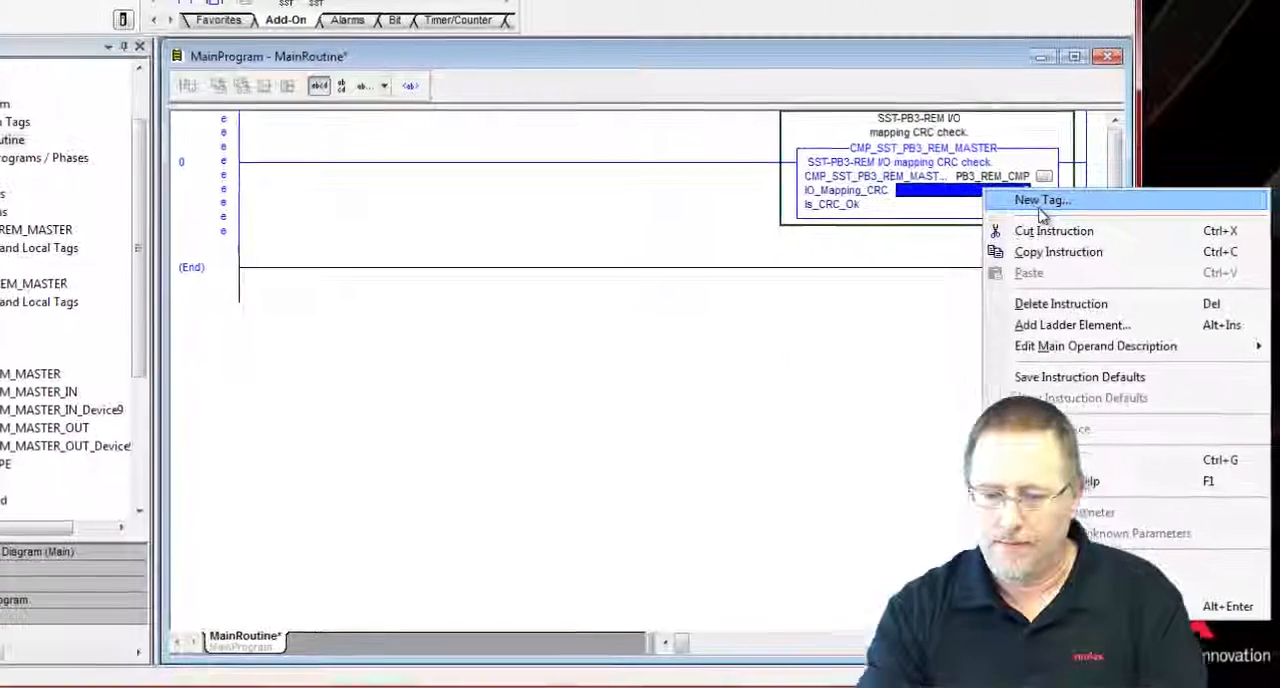
- Create the Mapping_CRC tag for the mapping CRC operand
left_click(1028, 200)
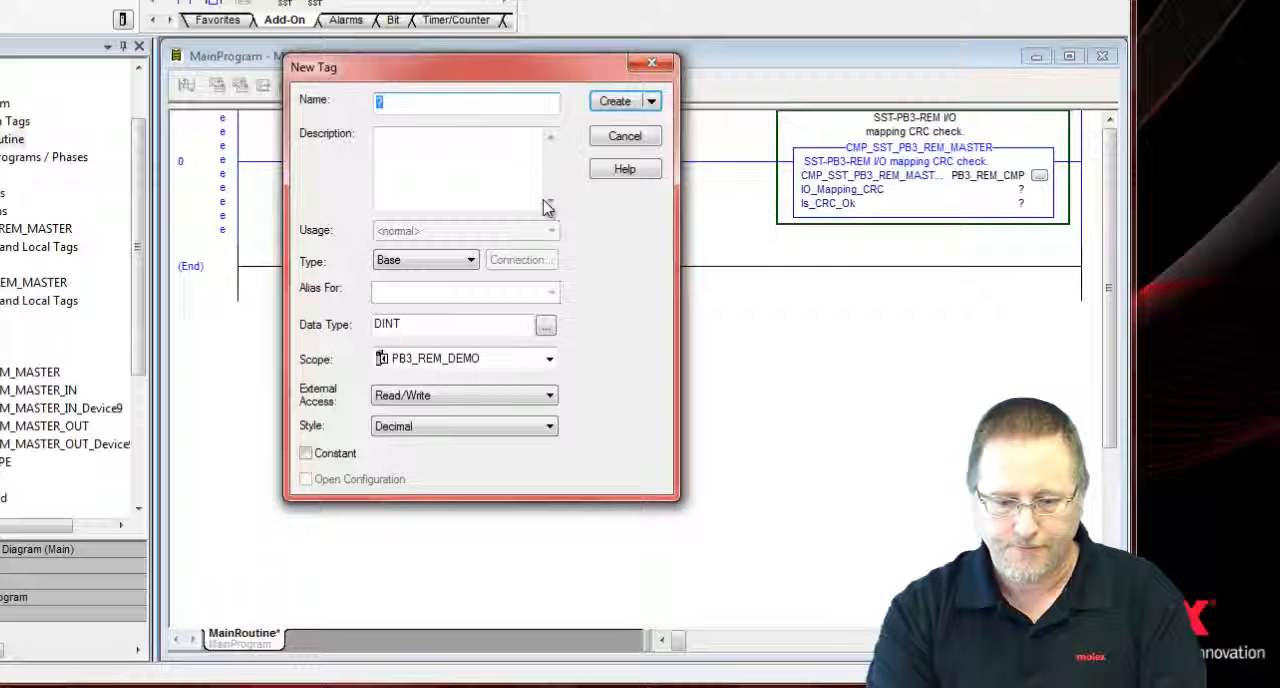
type("Mapping_CRC")
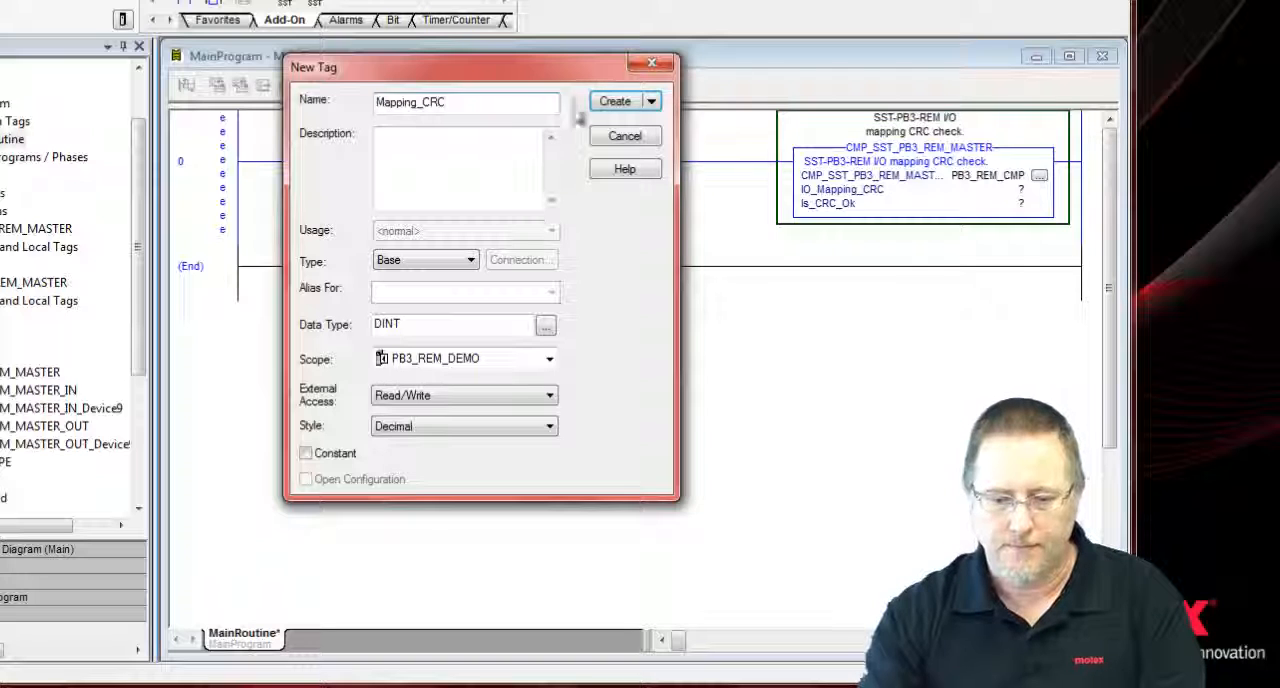
left_click(616, 102)
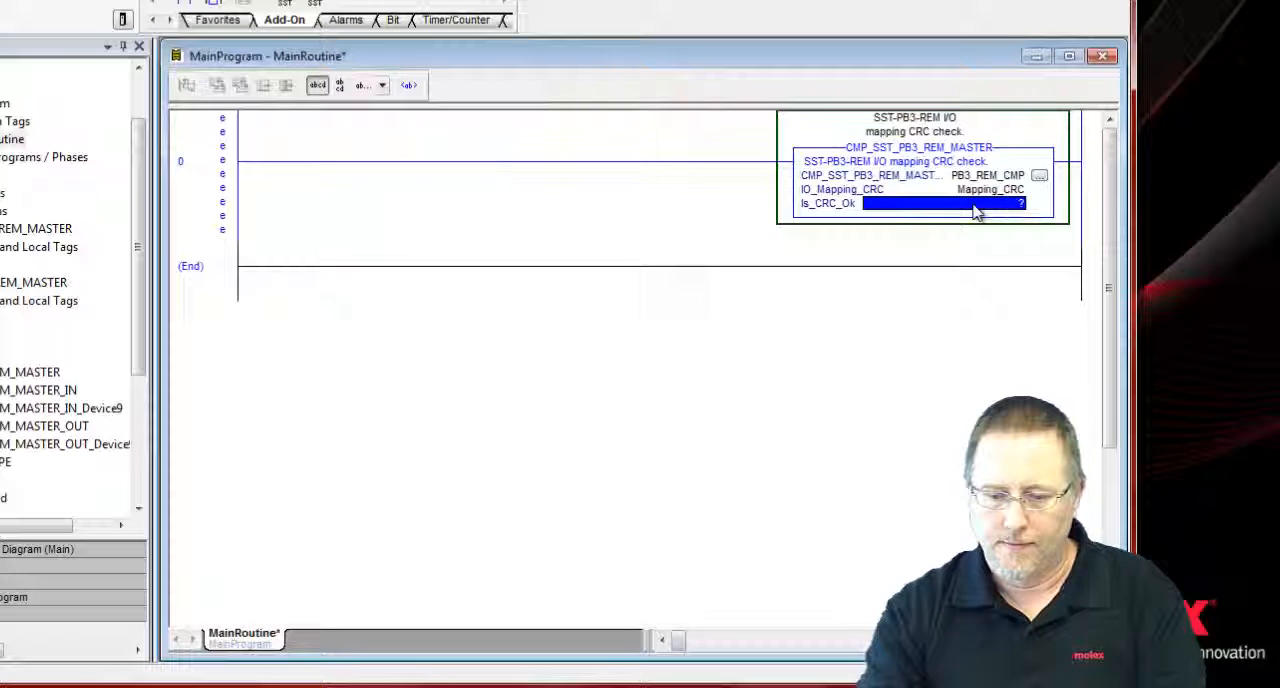
- Create the CRC_OK tag for the CRC OK operand
right_click(980, 204)
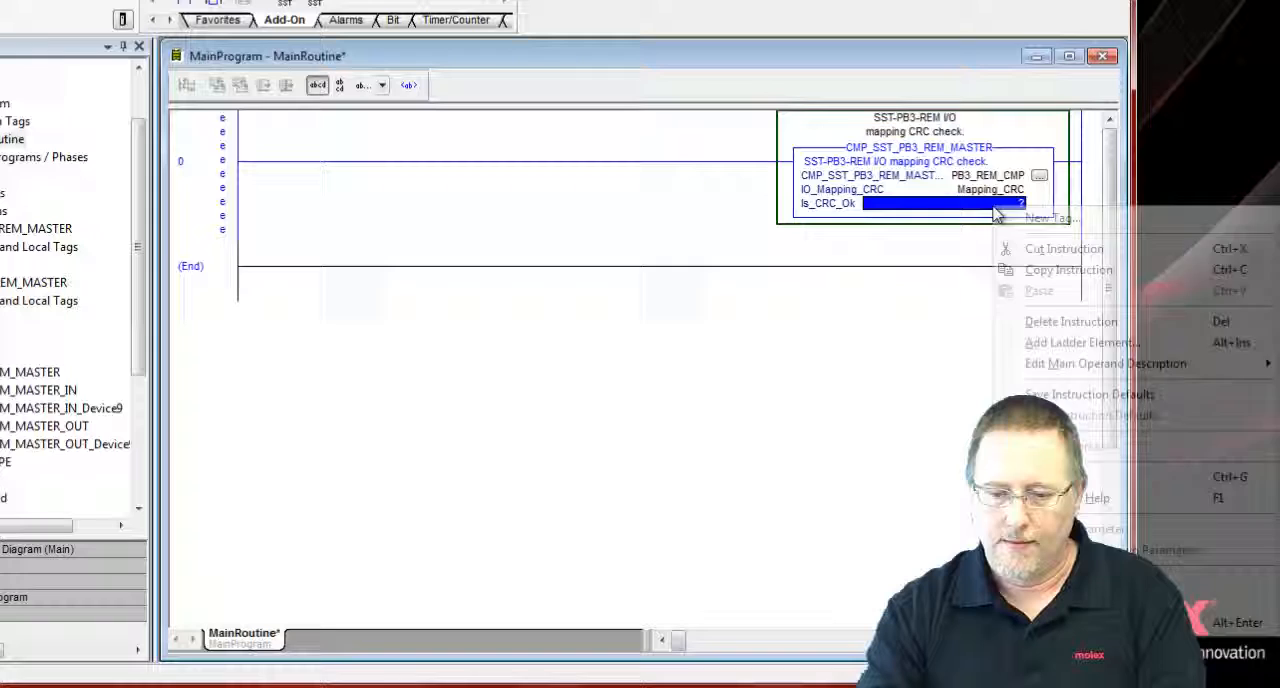
left_click(1050, 218)
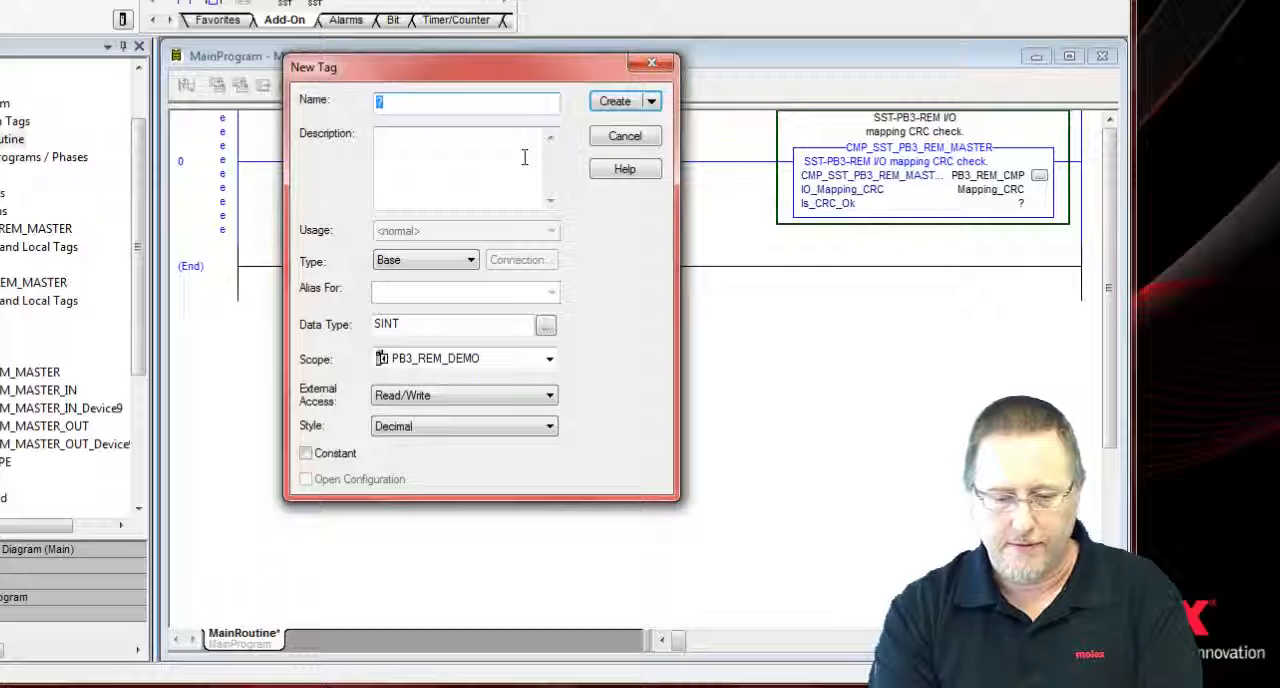
type("C")
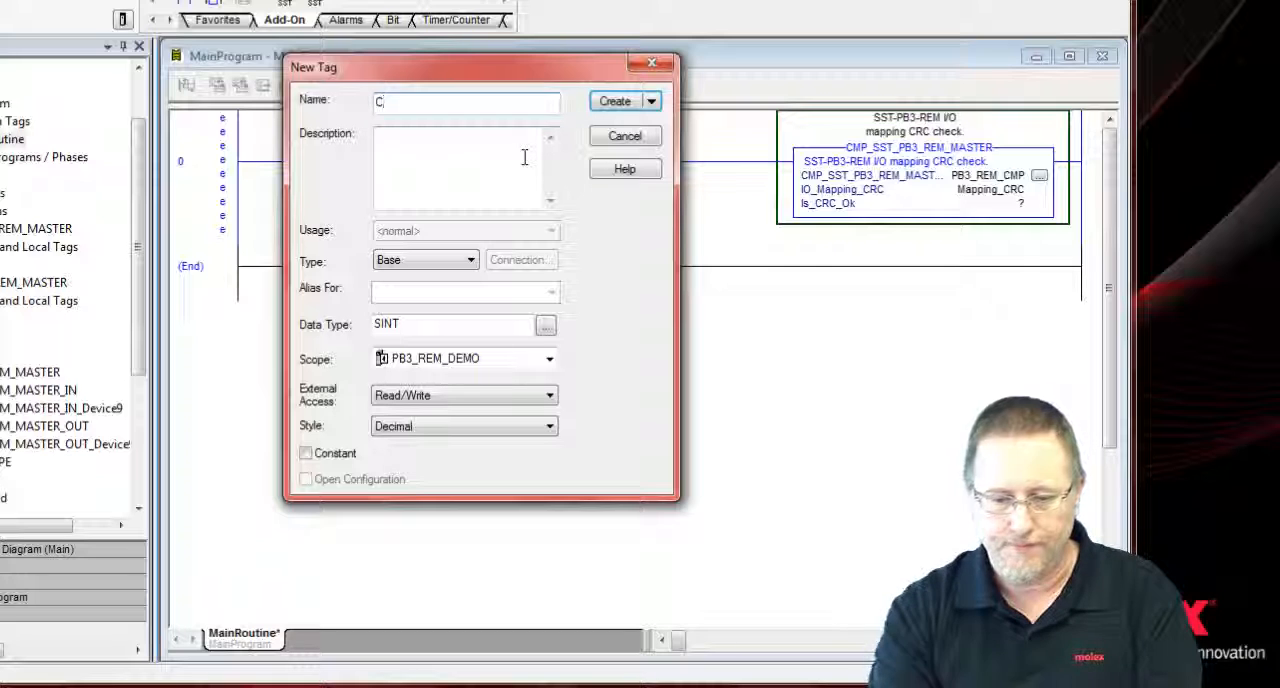
type("RC_OK")
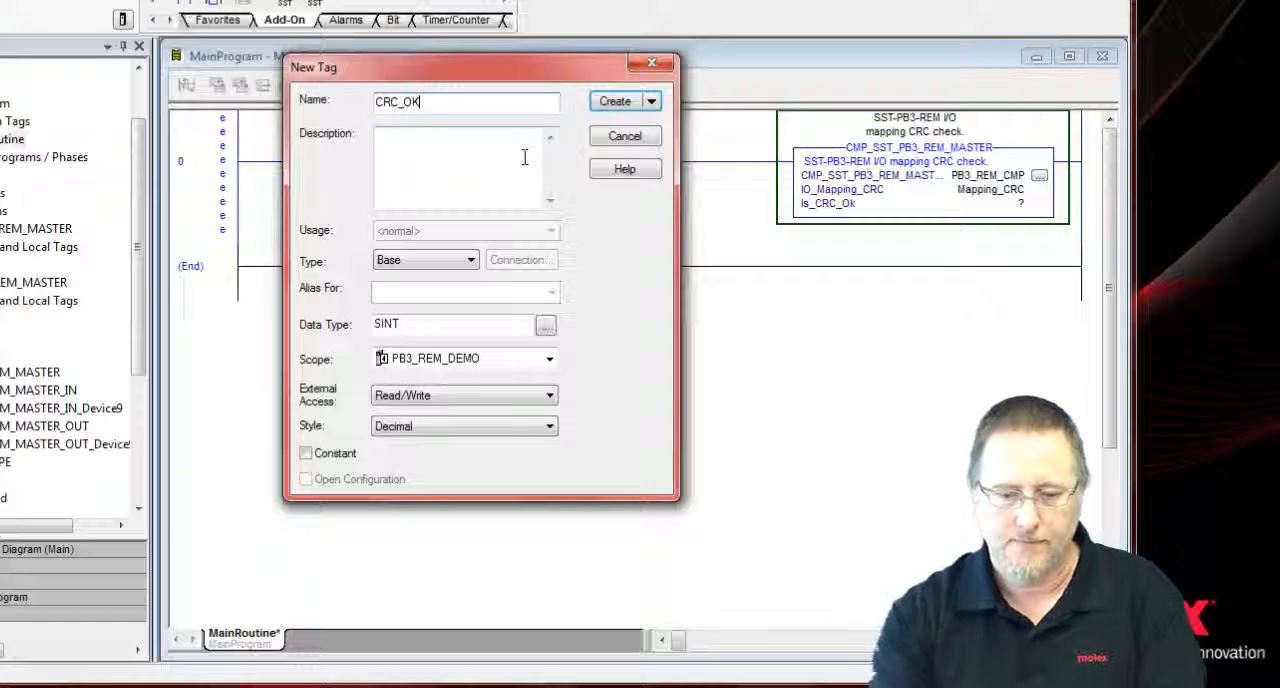
left_click(614, 102)
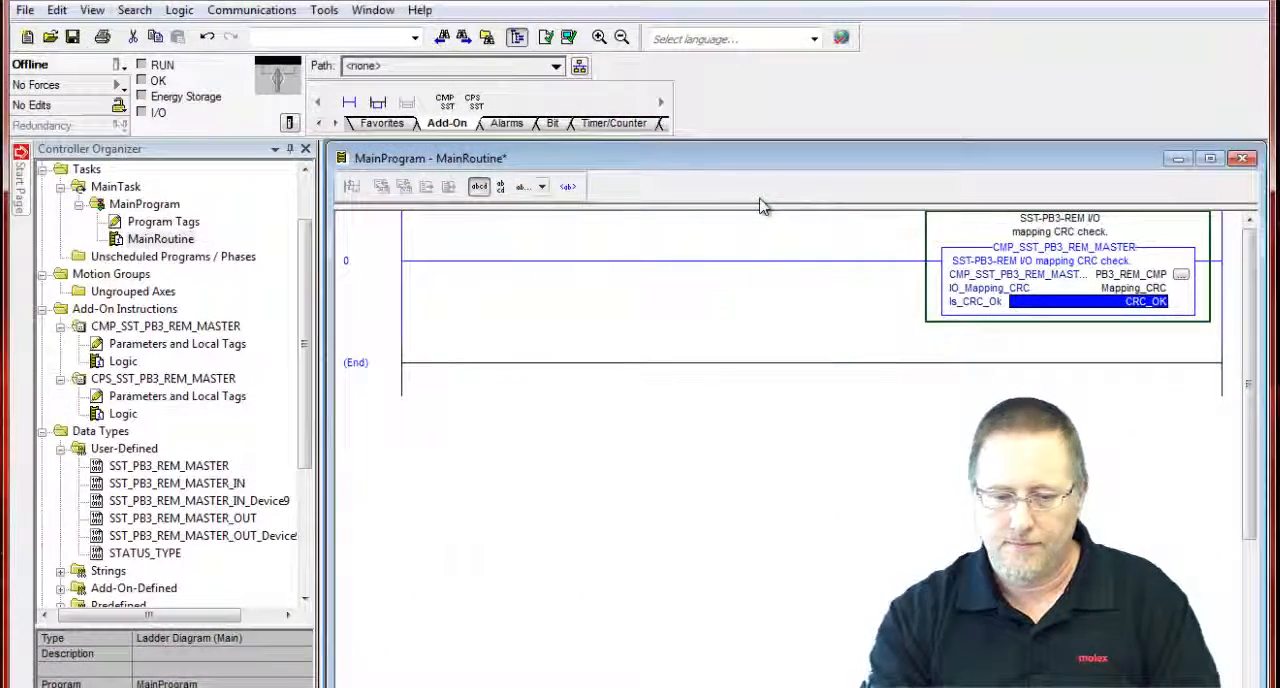
mouse_move(422, 268)
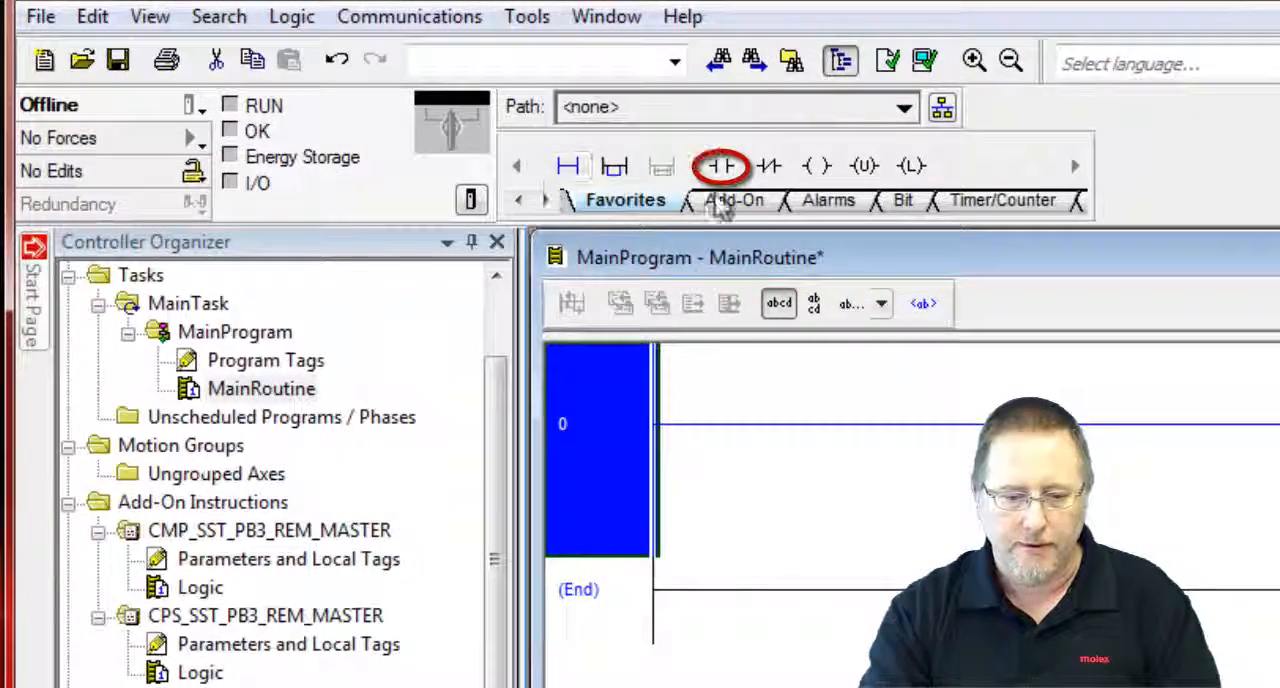
- Add a normally open XIC contact tagged S:FS at the start of rung 0
left_click(716, 166)
type("s")
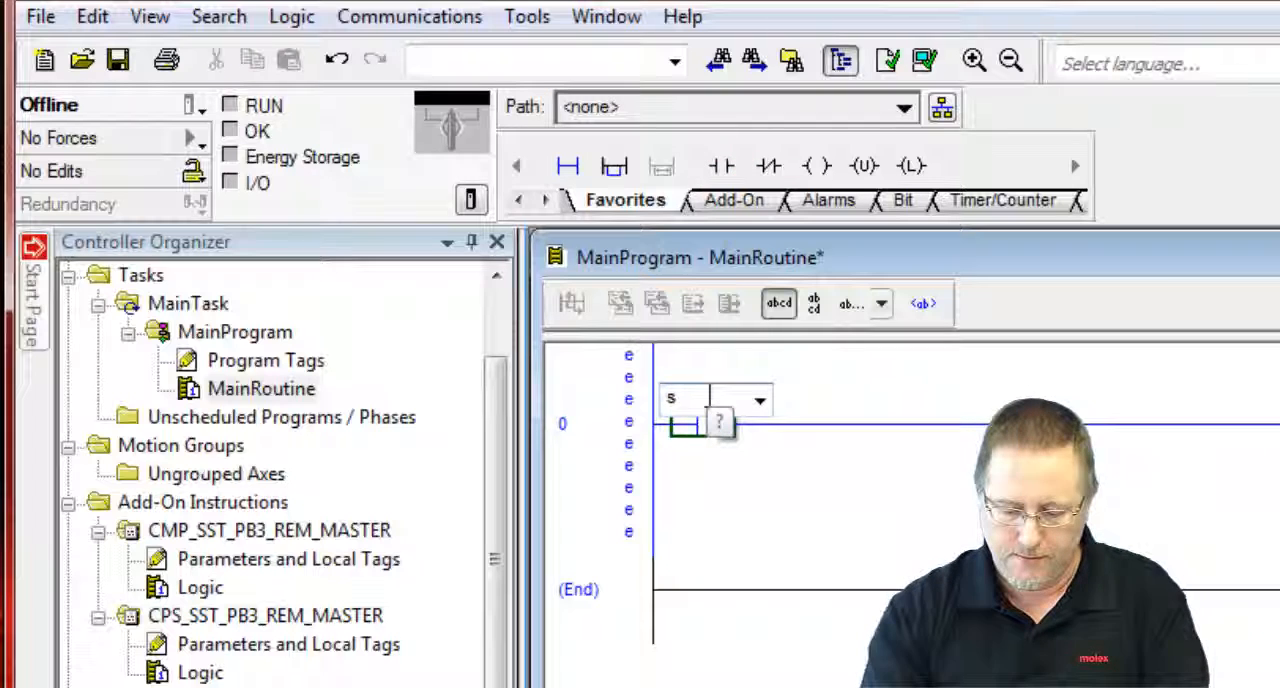
type(":fs")
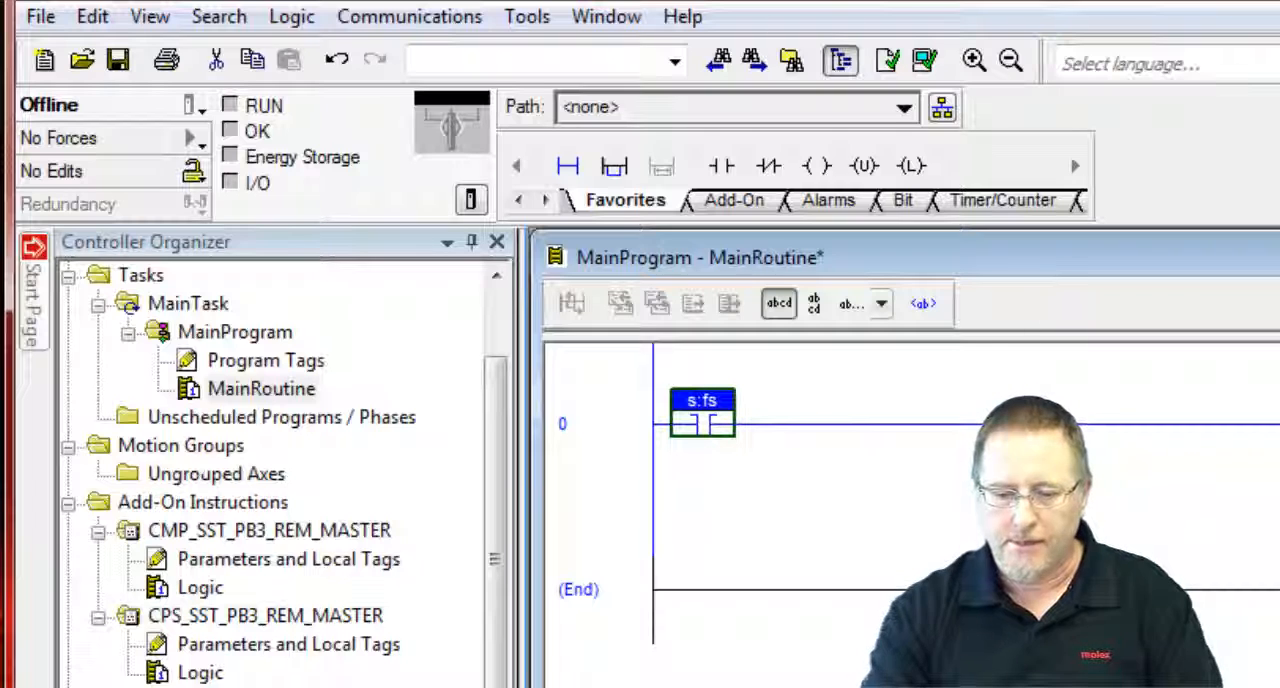
mouse_move(480, 324)
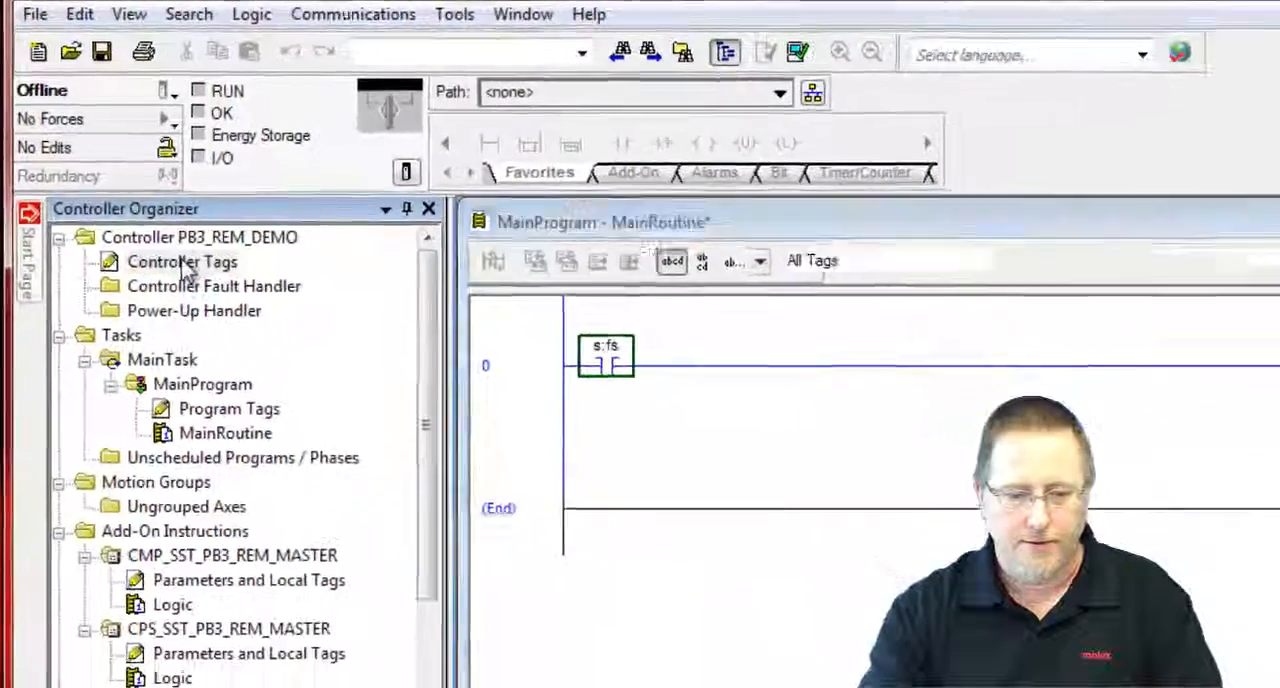
- Show the controller-scope tag list and the SST-PB3-REM MASTER module properties
double_click(182, 260)
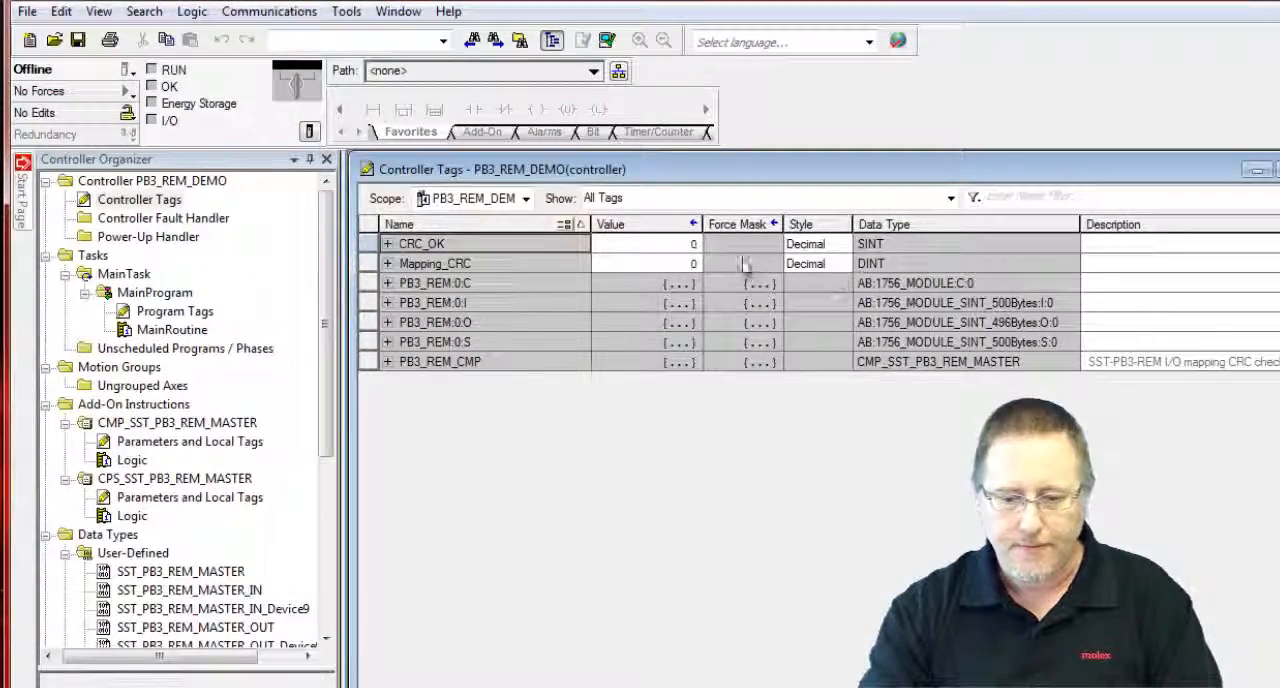
left_click(1052, 12)
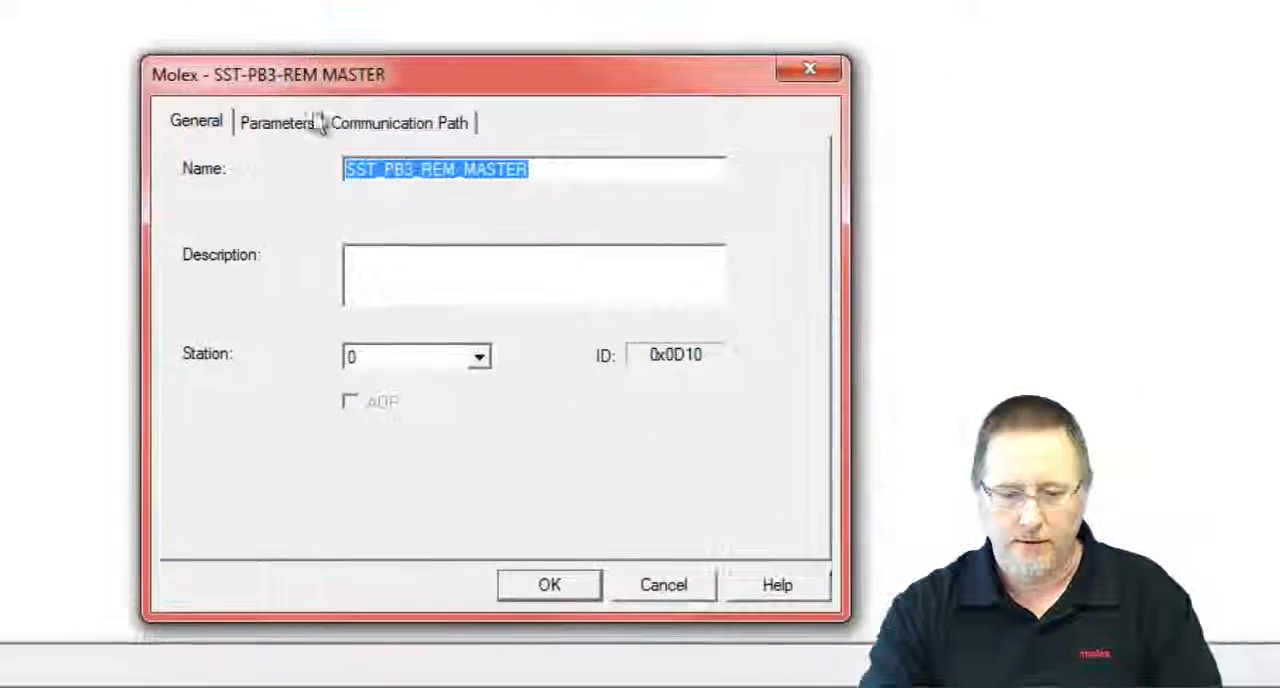
- View the module Parameters, set Mapping_CRC Style to Hex and prepare to paste the CRC value
left_click(280, 122)
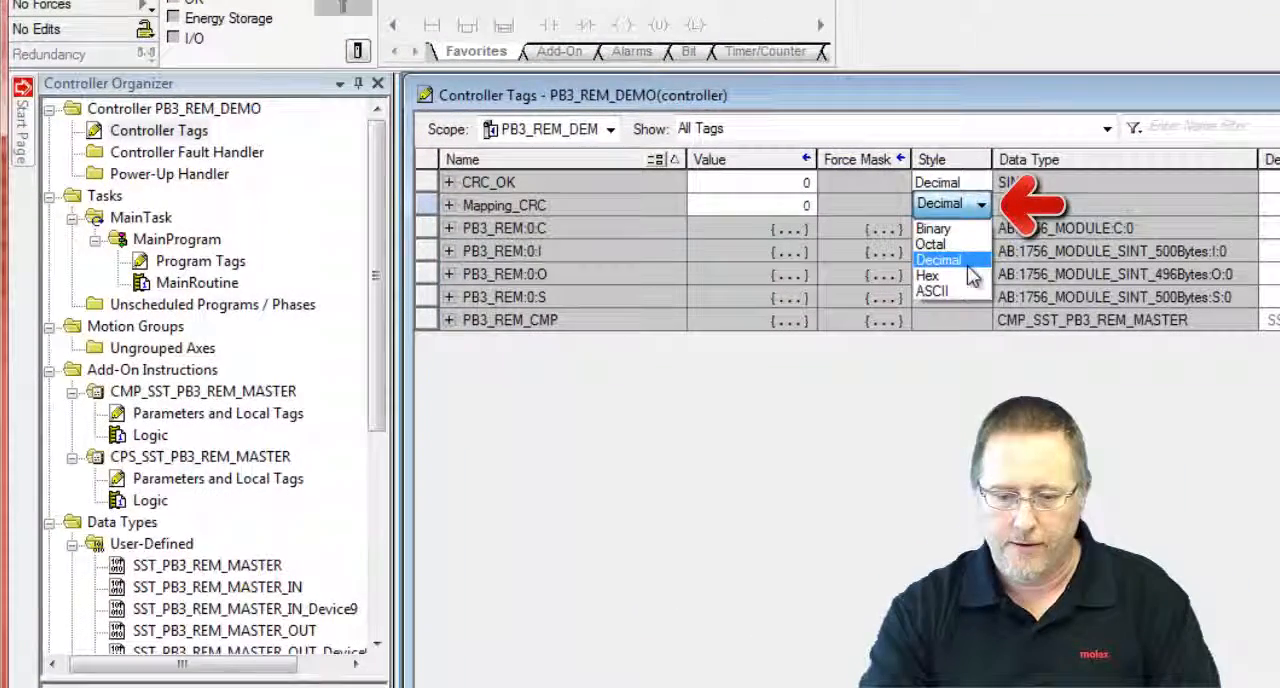
left_click(932, 276)
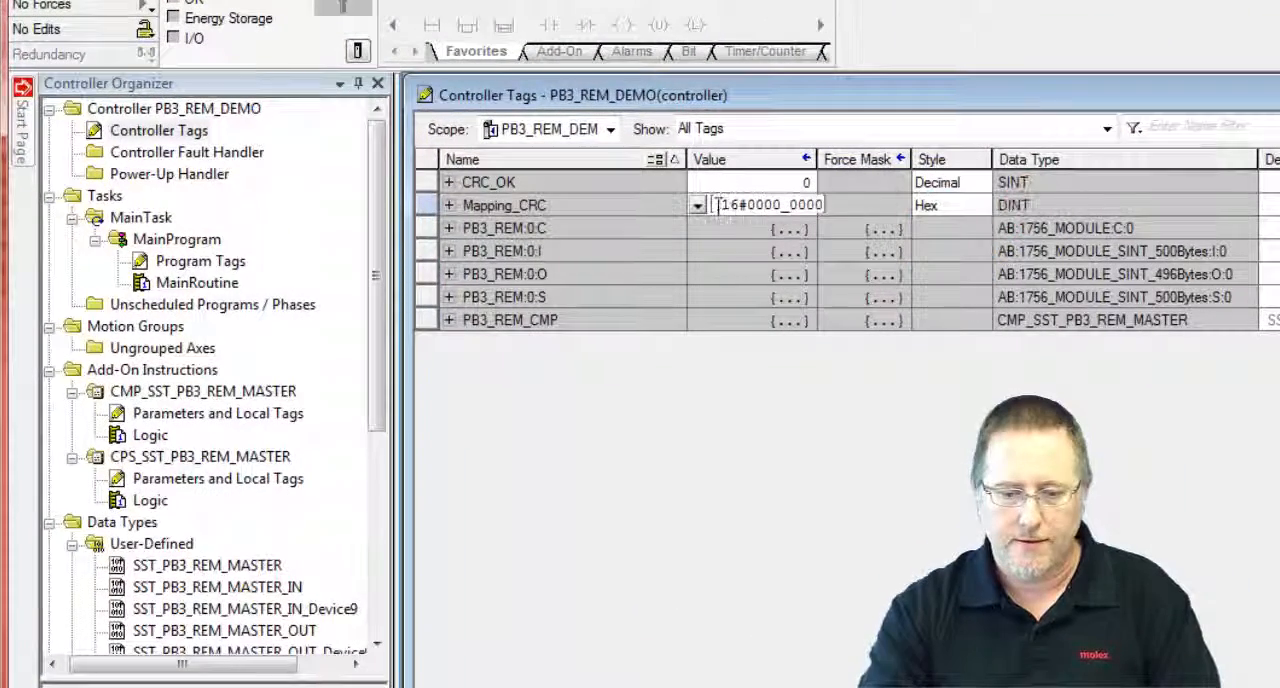
right_click(764, 204)
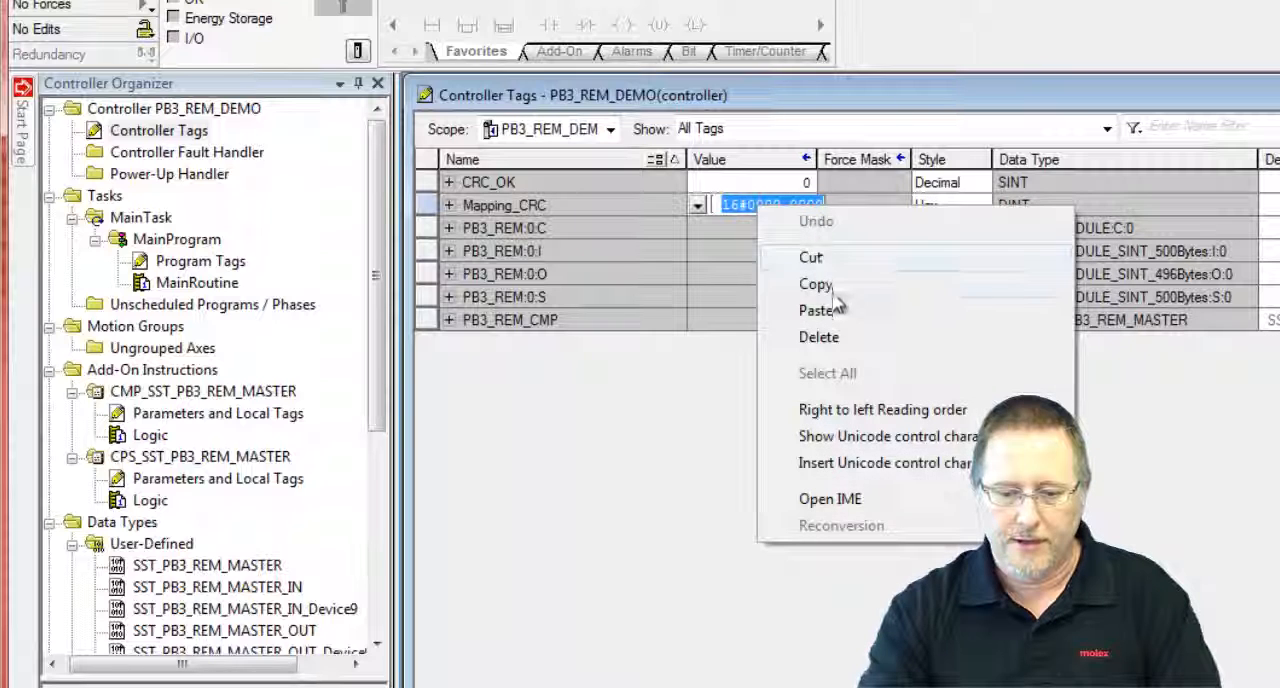